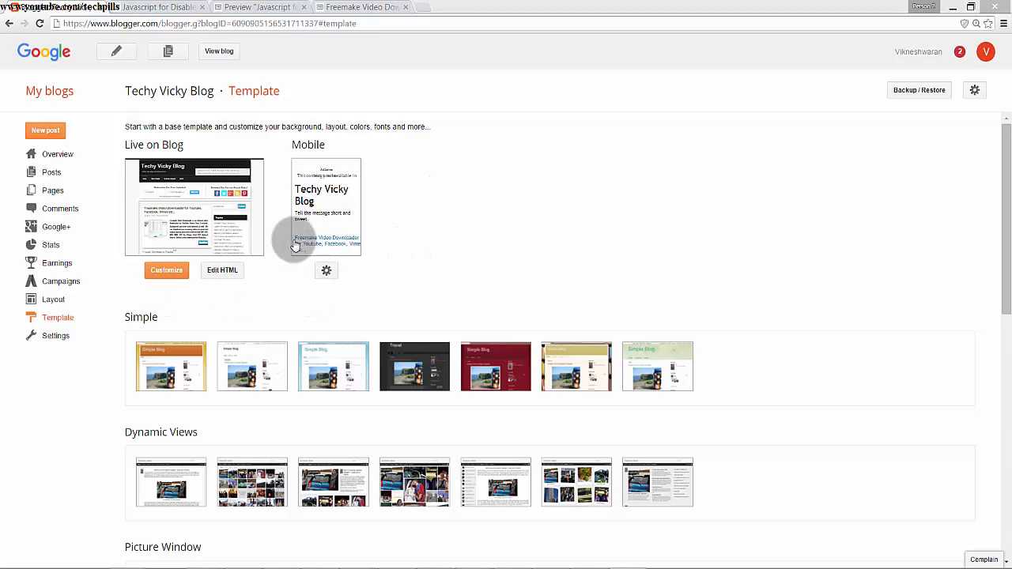
pyautogui.moveTo(314, 259)
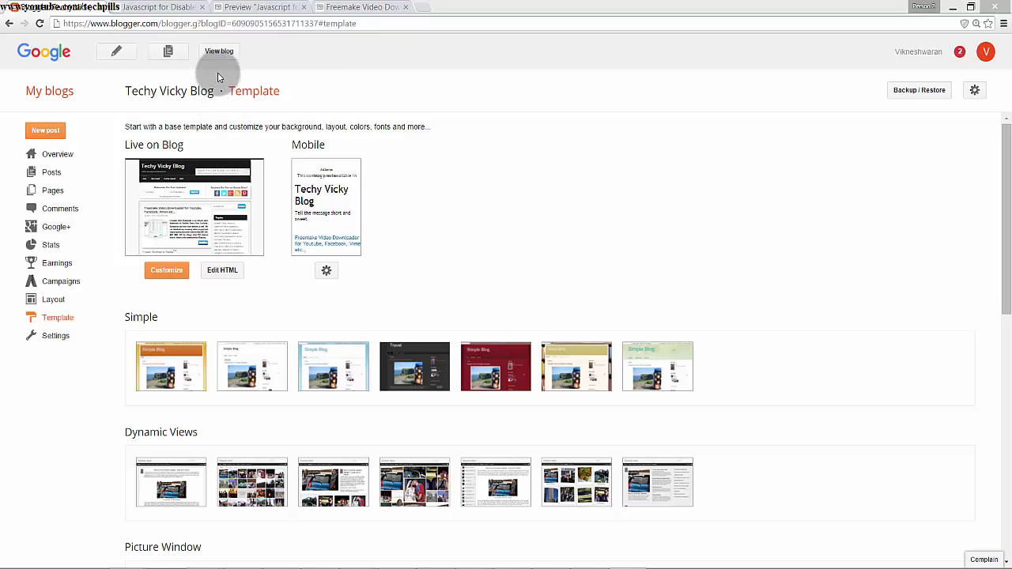
# - View the live blog's Freemake Video Downloader post, then open Techy Vicky Blog's Posts and comments settings
pyautogui.click(219, 51)
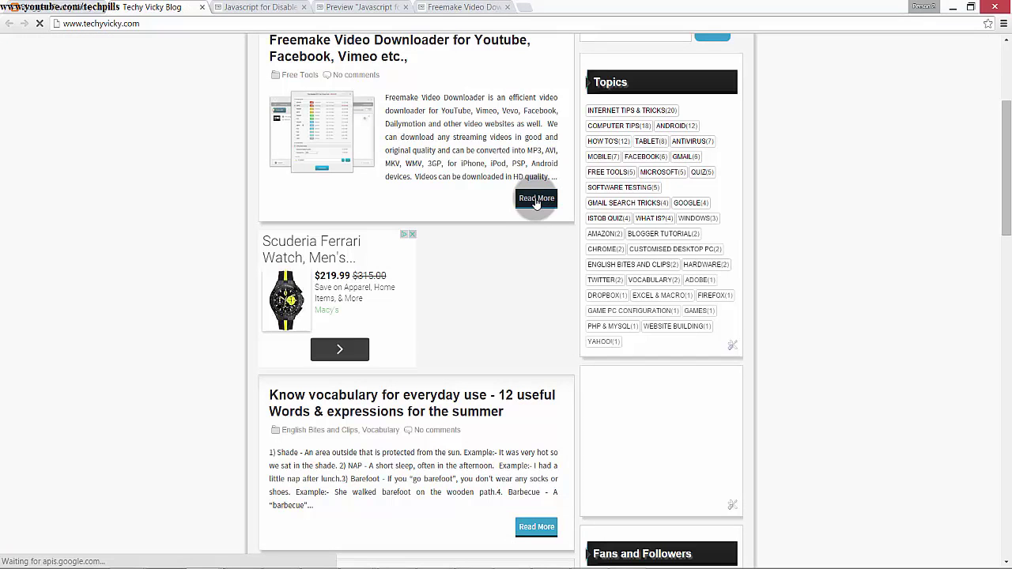
pyautogui.click(536, 197)
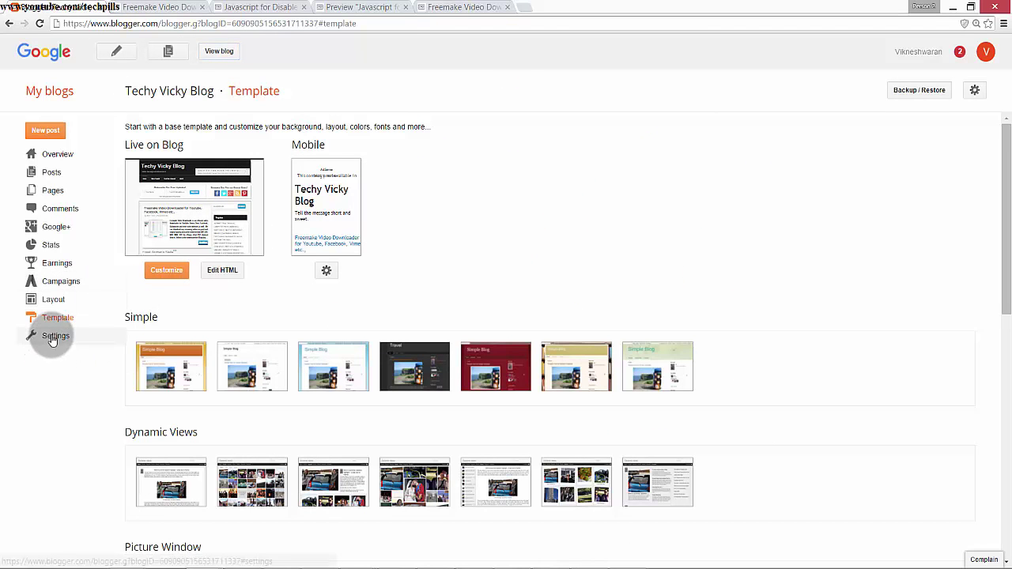
pyautogui.click(56, 335)
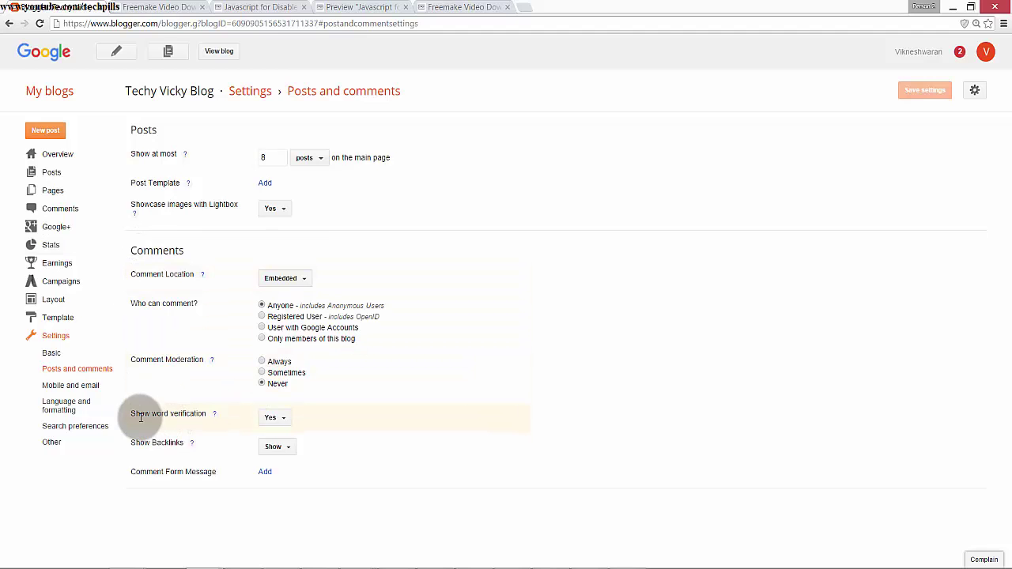
pyautogui.doubleClick(168, 414)
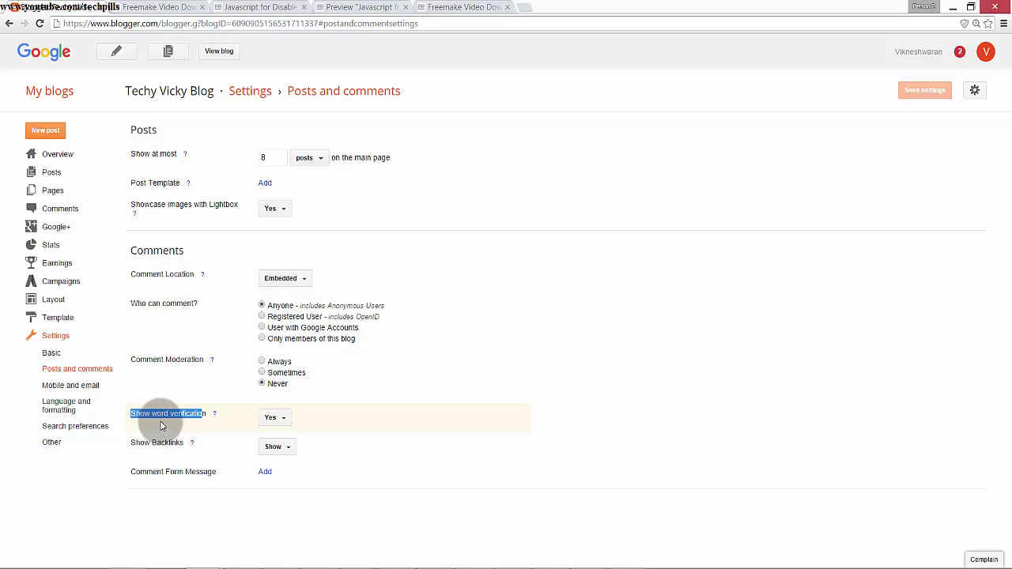
# - Set Show word verification to No using its dropdown
pyautogui.click(275, 417)
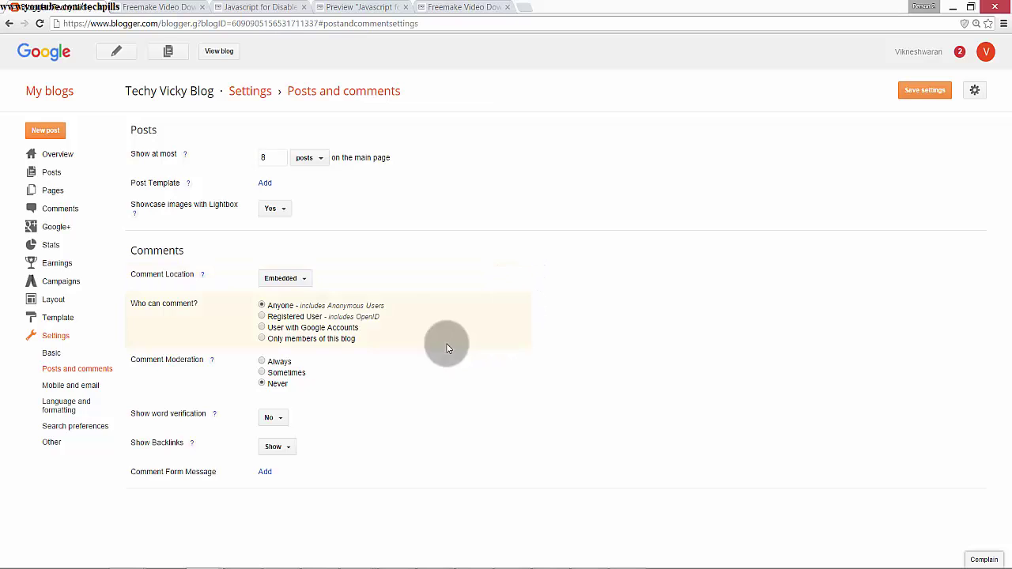
pyautogui.moveTo(526, 226)
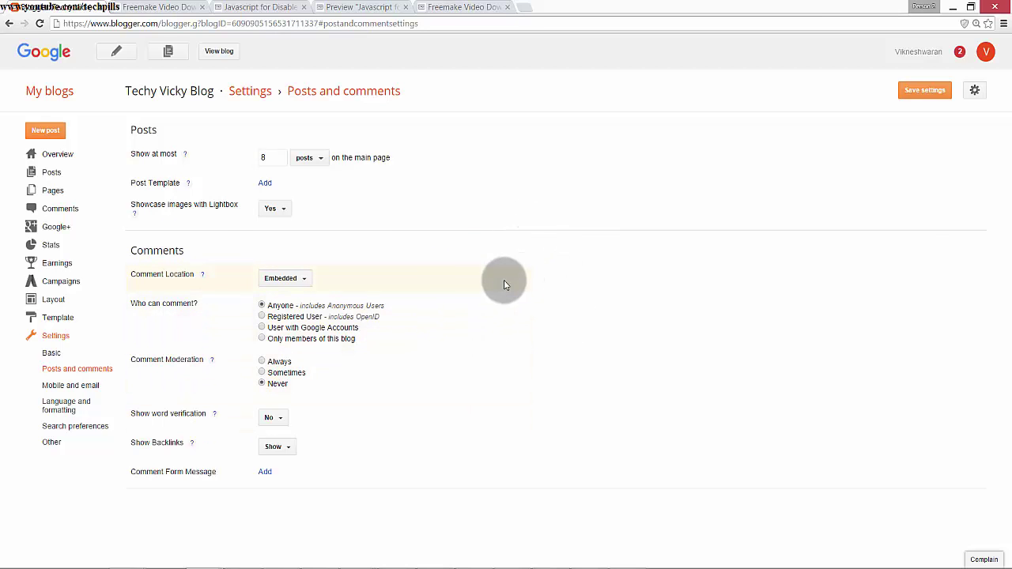
pyautogui.moveTo(204, 425)
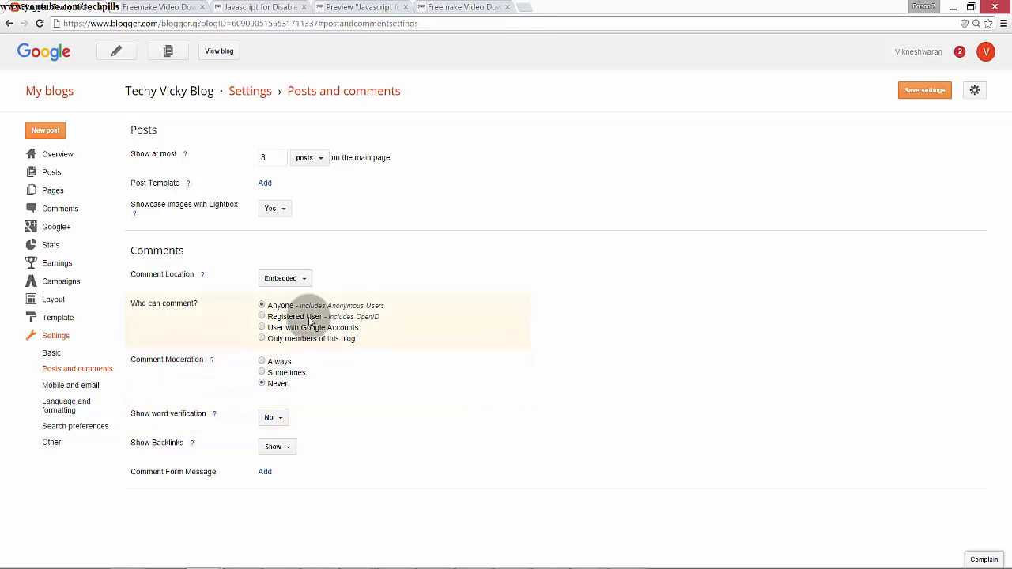
pyautogui.moveTo(405, 322)
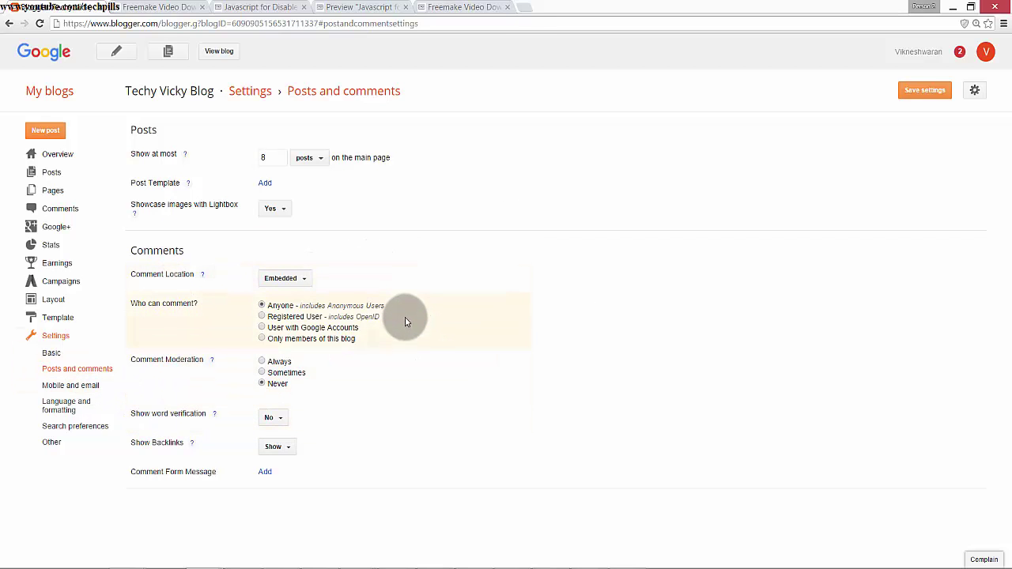